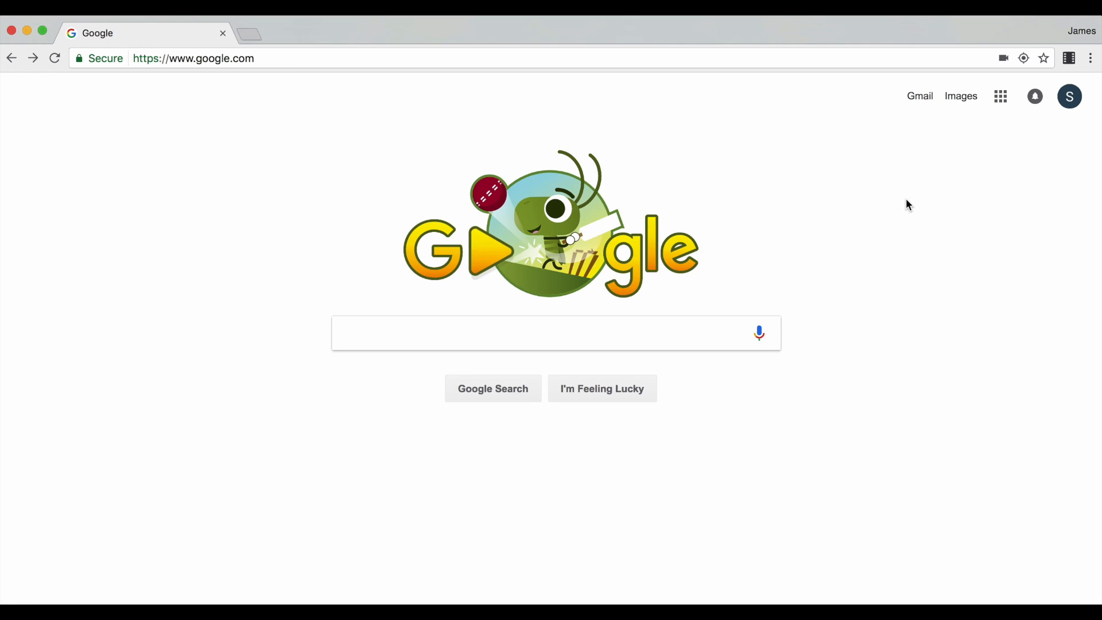
{"action": "mouse_move", "coordinate": [965, 203]}
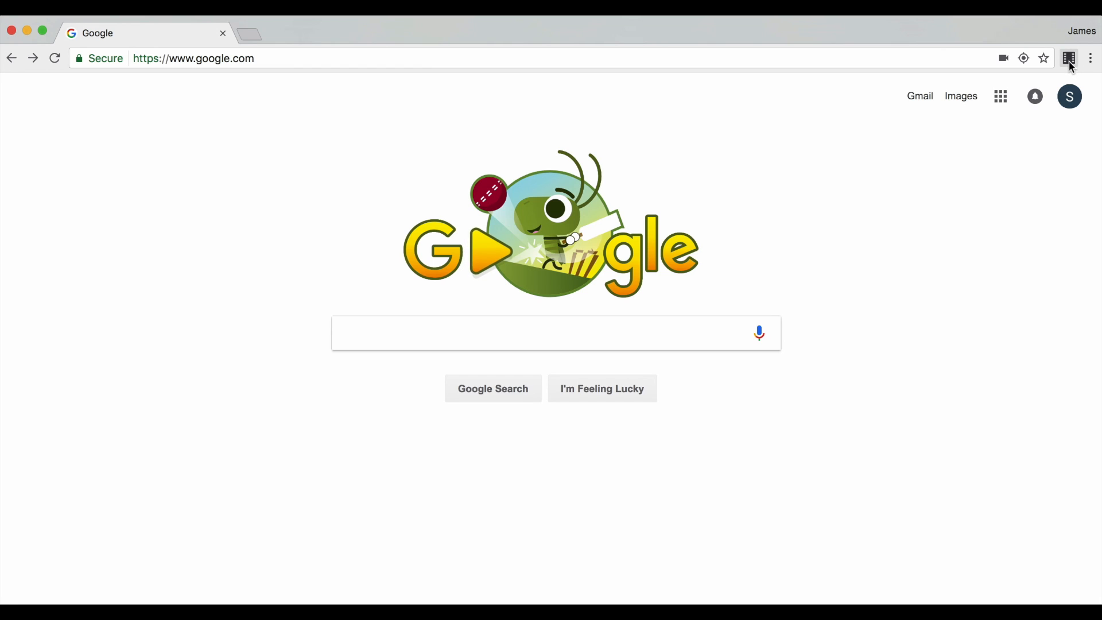
{"action": "mouse_move", "coordinate": [1069, 58]}
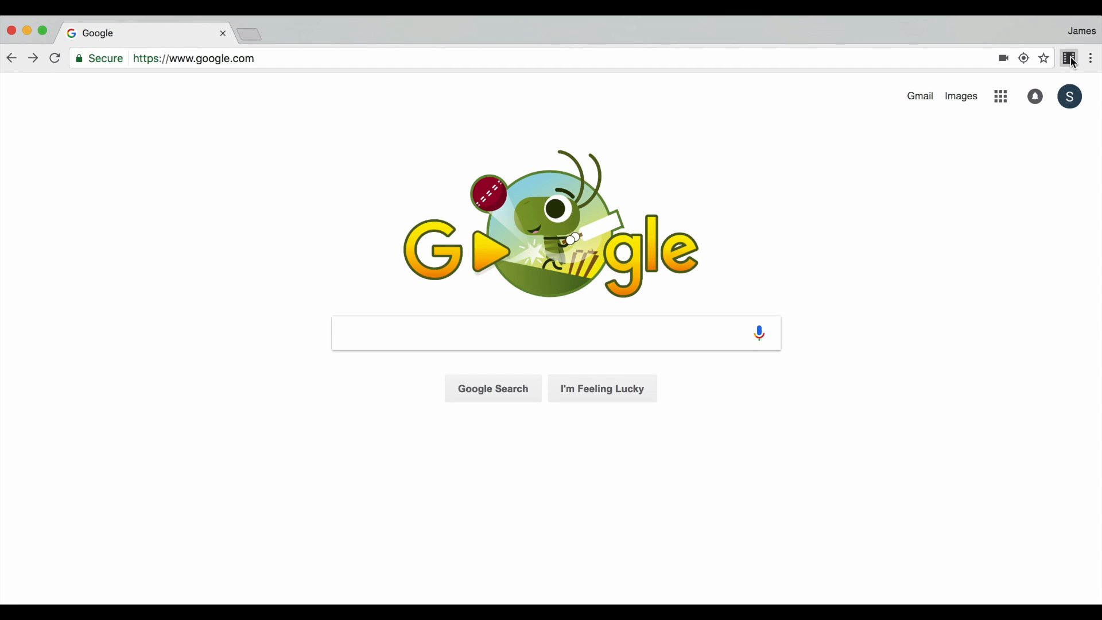
Review the CAM webcam-only mode, then switch to DESKTOP capture with webcam embedding enabled.
{"action": "left_click", "coordinate": [1069, 58]}
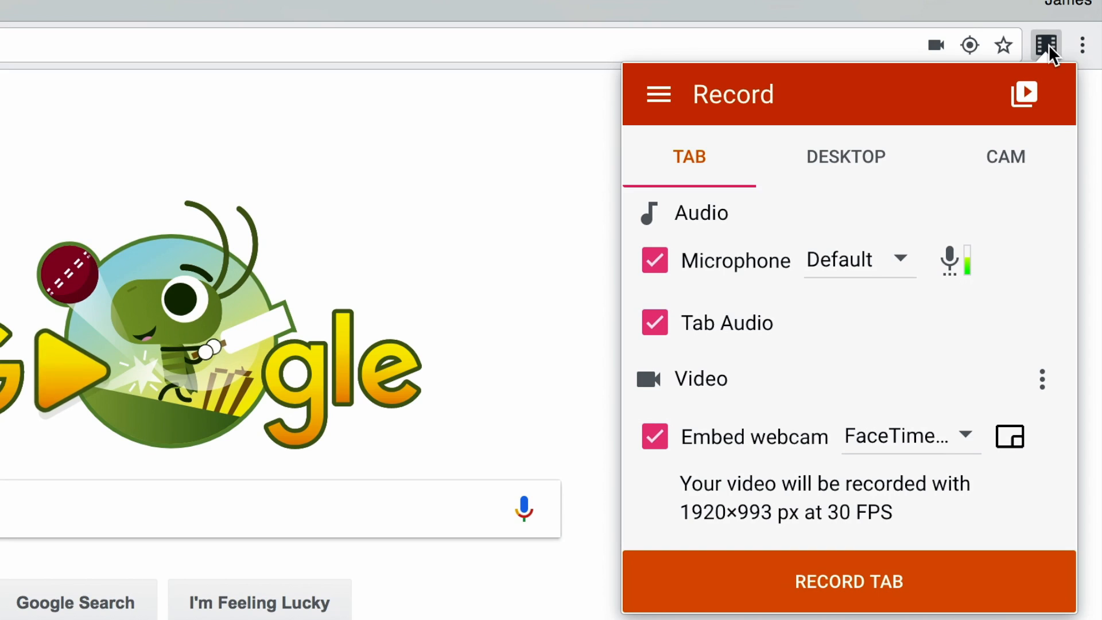
{"action": "mouse_move", "coordinate": [1050, 67]}
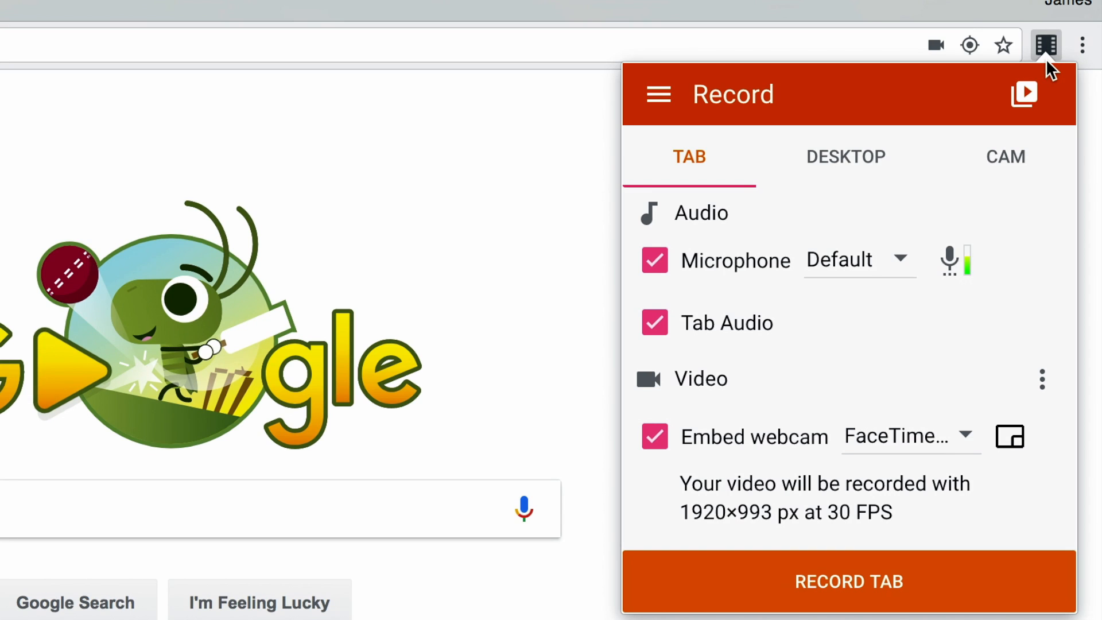
{"action": "mouse_move", "coordinate": [1017, 166]}
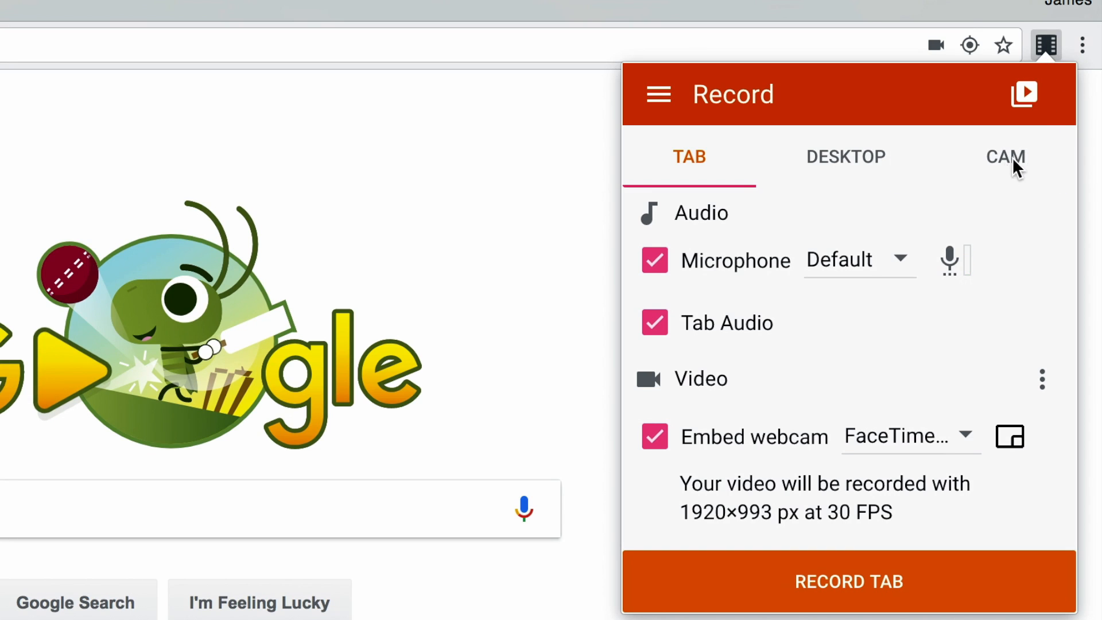
{"action": "left_click", "coordinate": [1005, 157]}
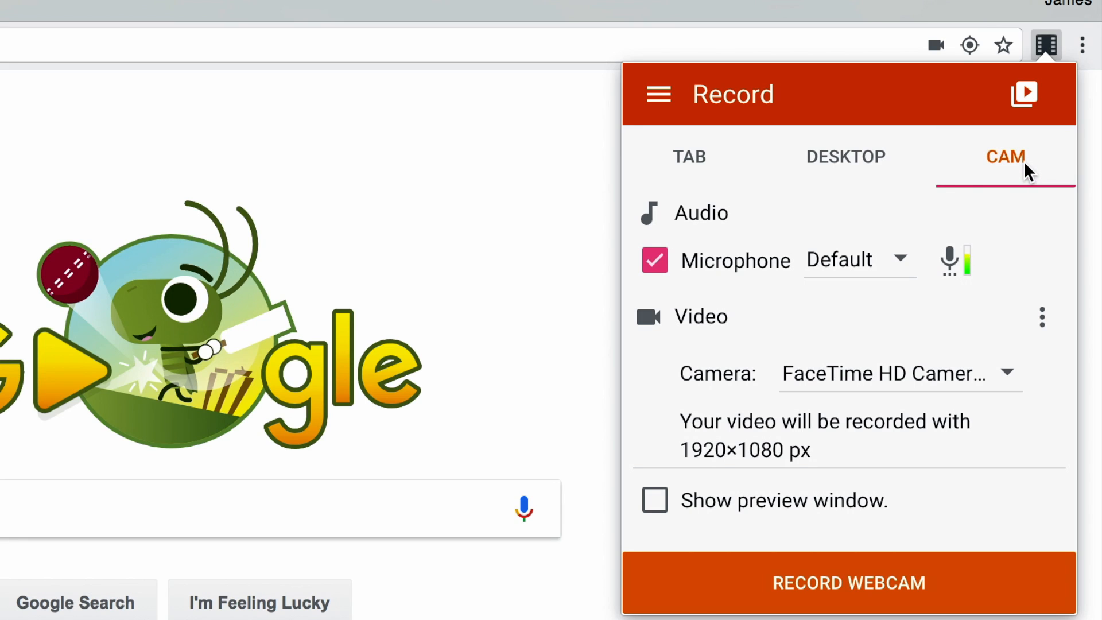
{"action": "mouse_move", "coordinate": [1016, 165]}
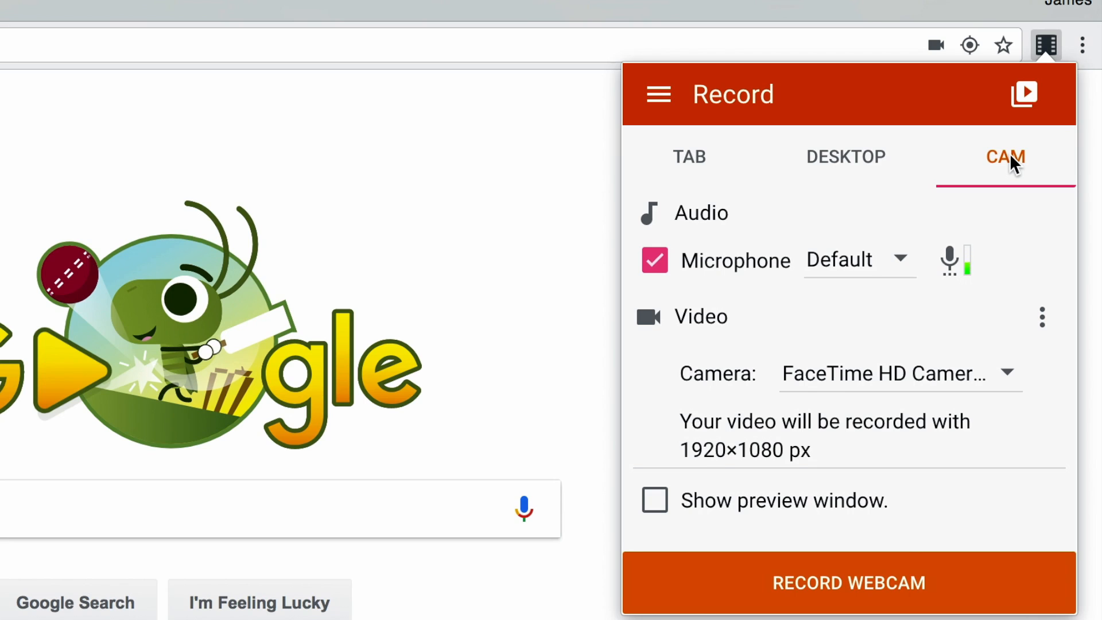
{"action": "mouse_move", "coordinate": [991, 160]}
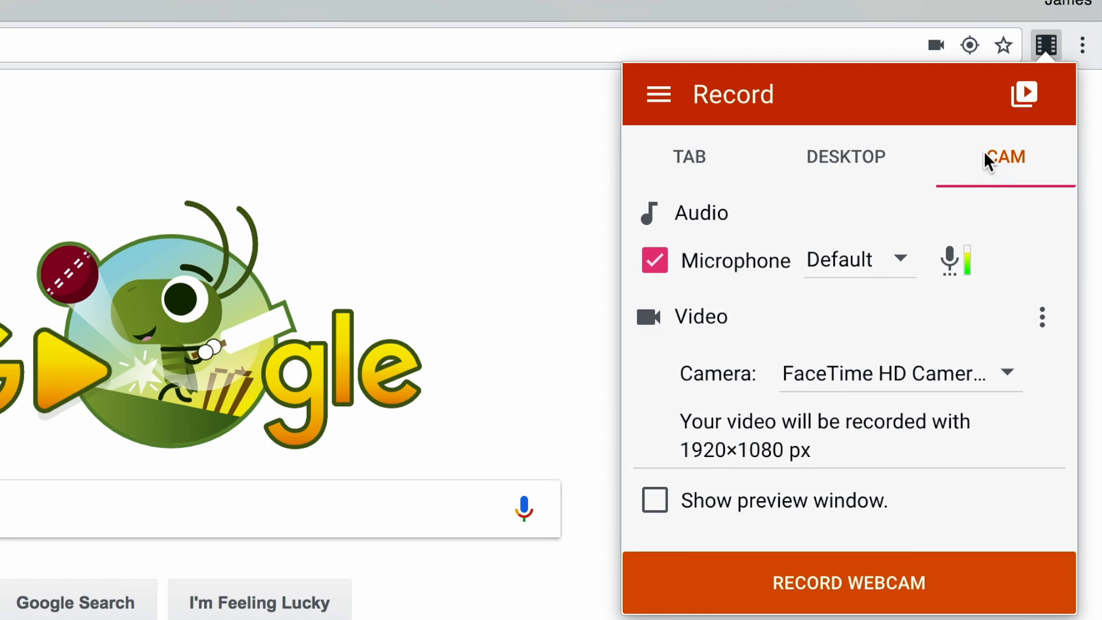
{"action": "mouse_move", "coordinate": [853, 168]}
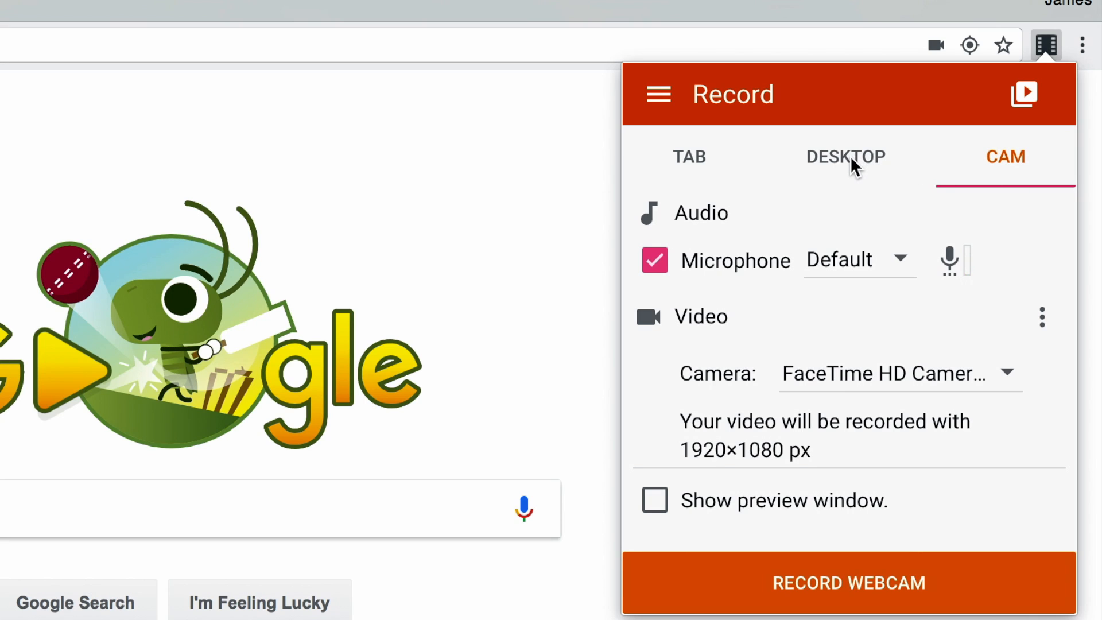
{"action": "left_click", "coordinate": [846, 156]}
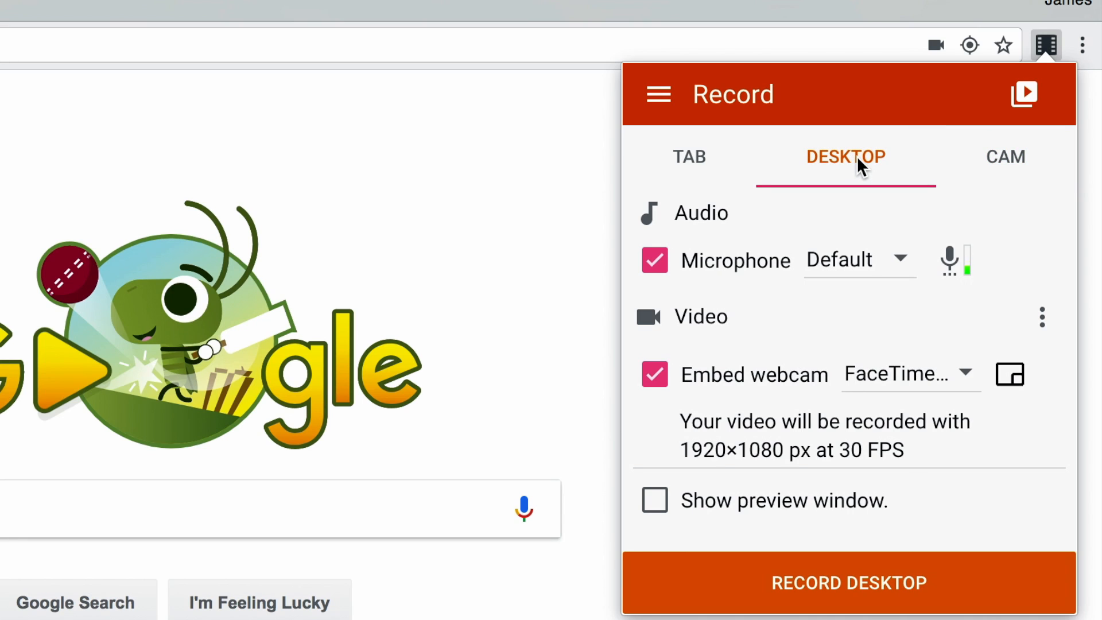
{"action": "mouse_move", "coordinate": [741, 155]}
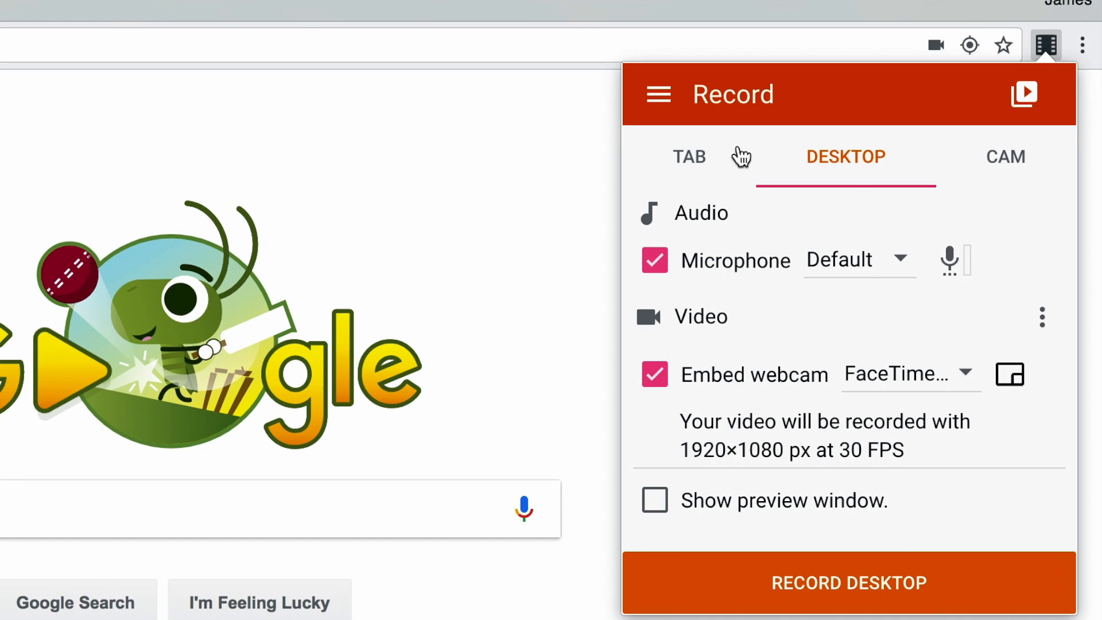
Switch back to TAB recording mode, keeping microphone and tab audio ticked.
{"action": "left_click", "coordinate": [688, 156]}
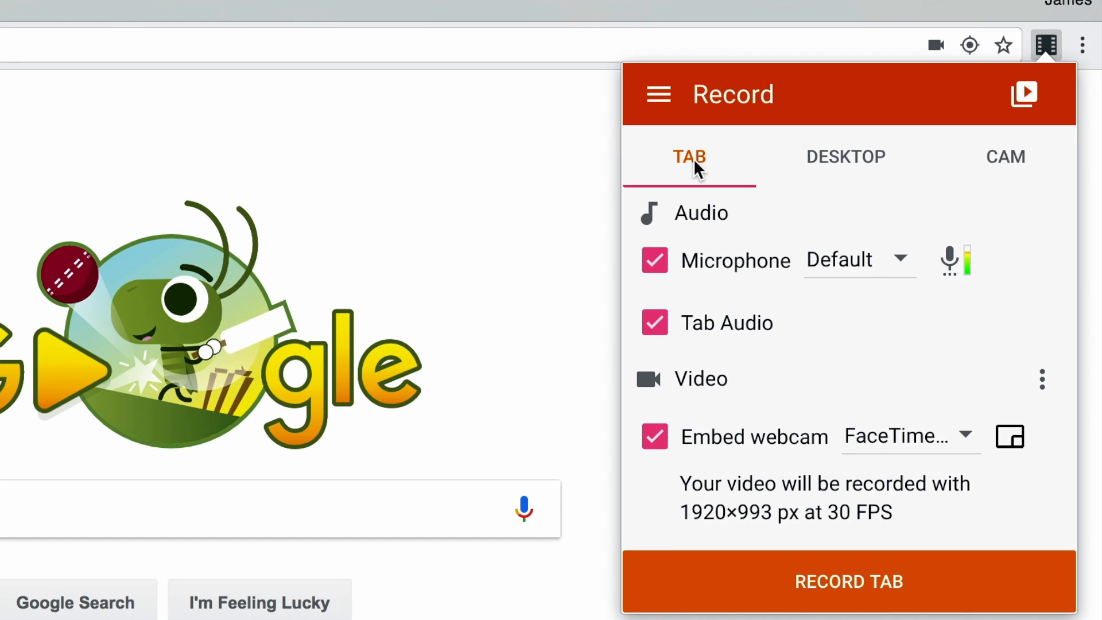
{"action": "mouse_move", "coordinate": [840, 329]}
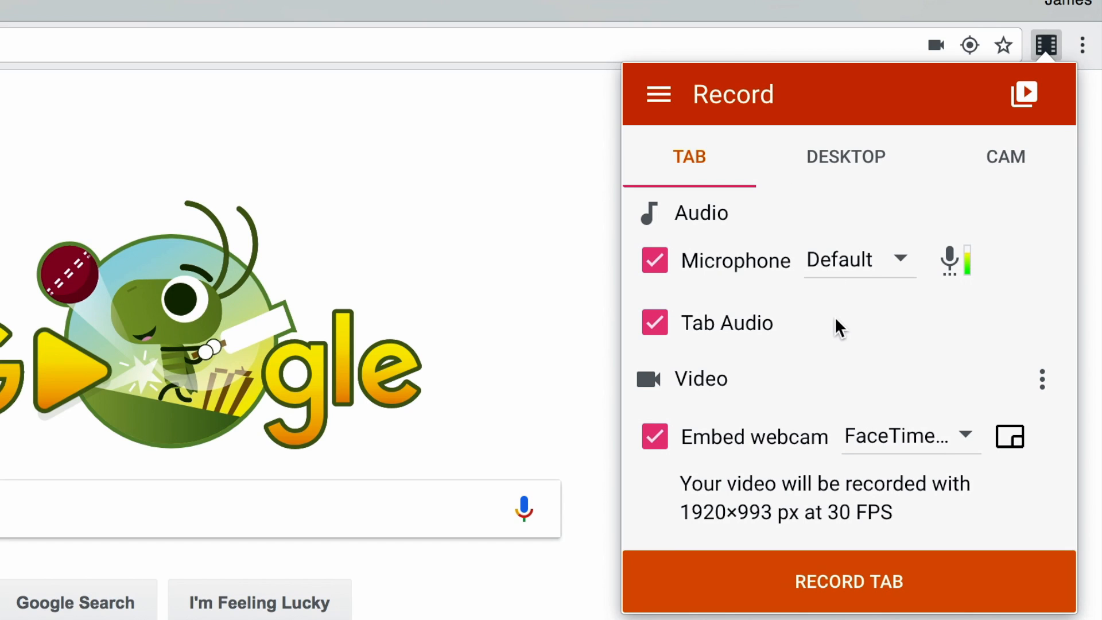
{"action": "mouse_move", "coordinate": [752, 347]}
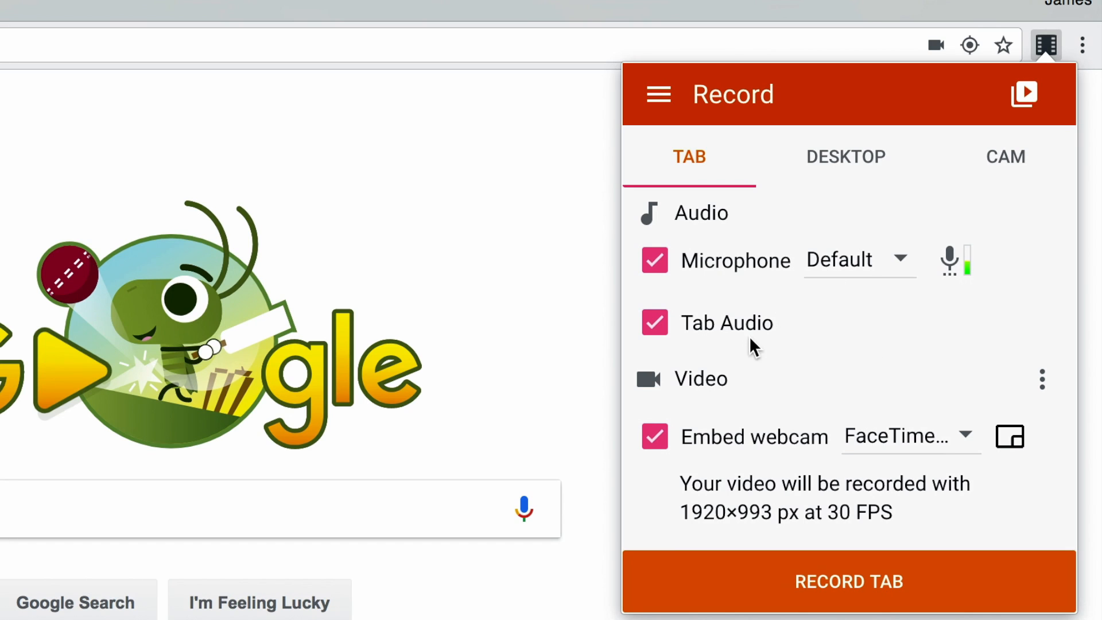
{"action": "mouse_move", "coordinate": [773, 353]}
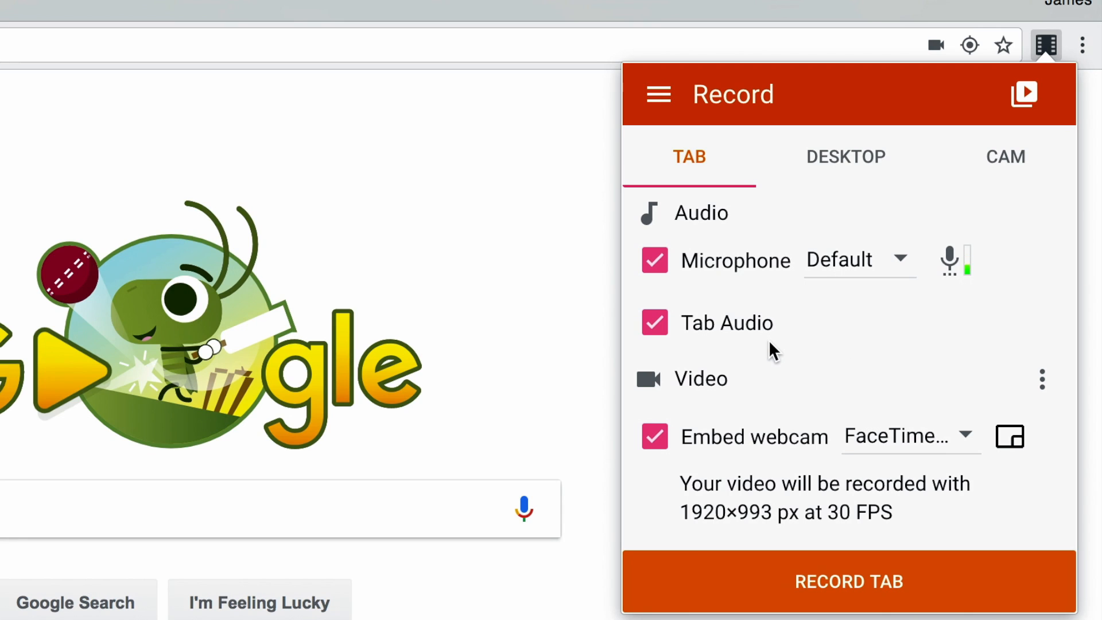
{"action": "mouse_move", "coordinate": [801, 345]}
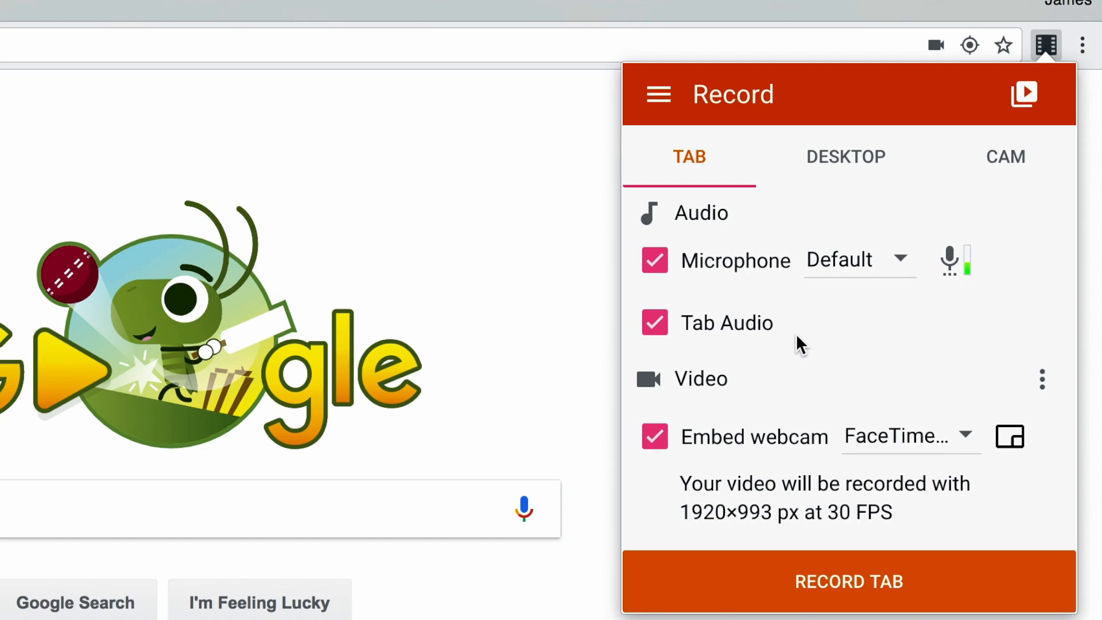
{"action": "mouse_move", "coordinate": [759, 301]}
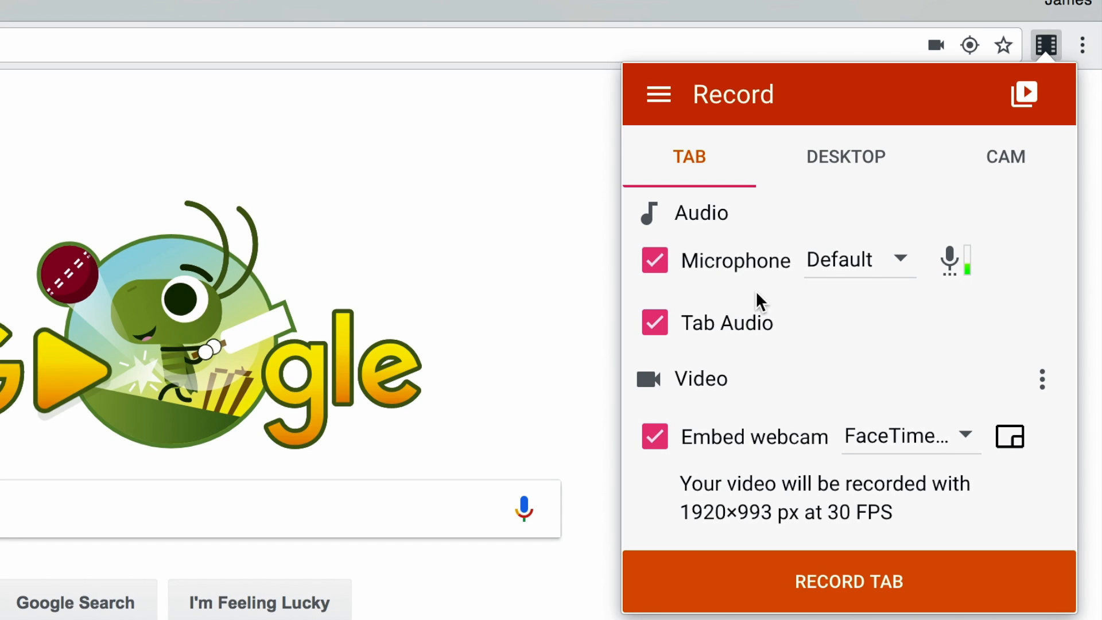
{"action": "mouse_move", "coordinate": [829, 347]}
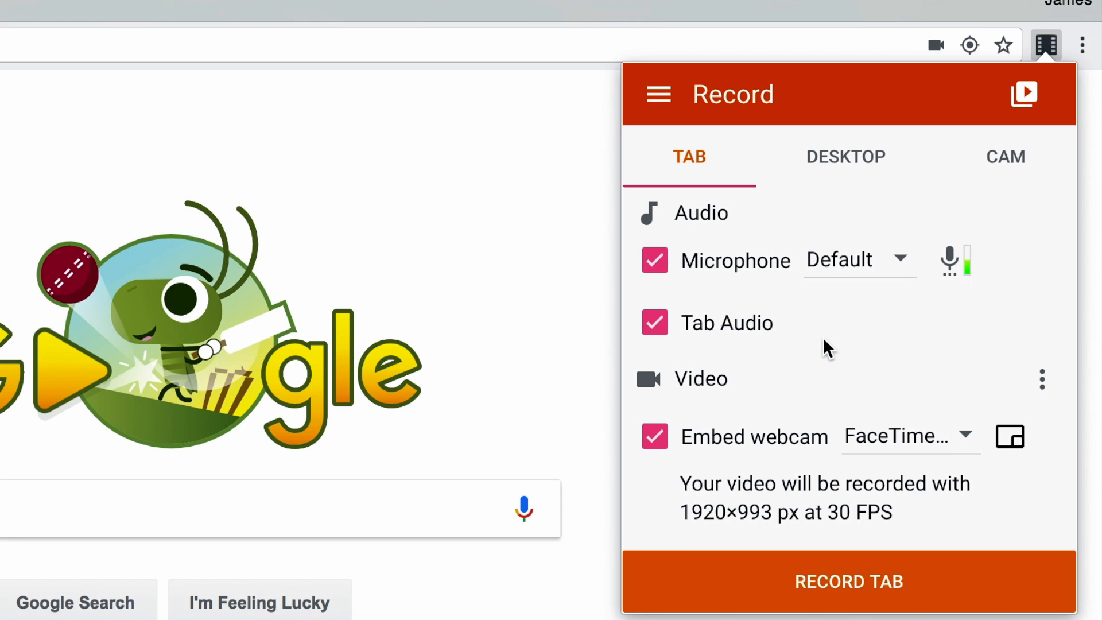
{"action": "mouse_move", "coordinate": [805, 349]}
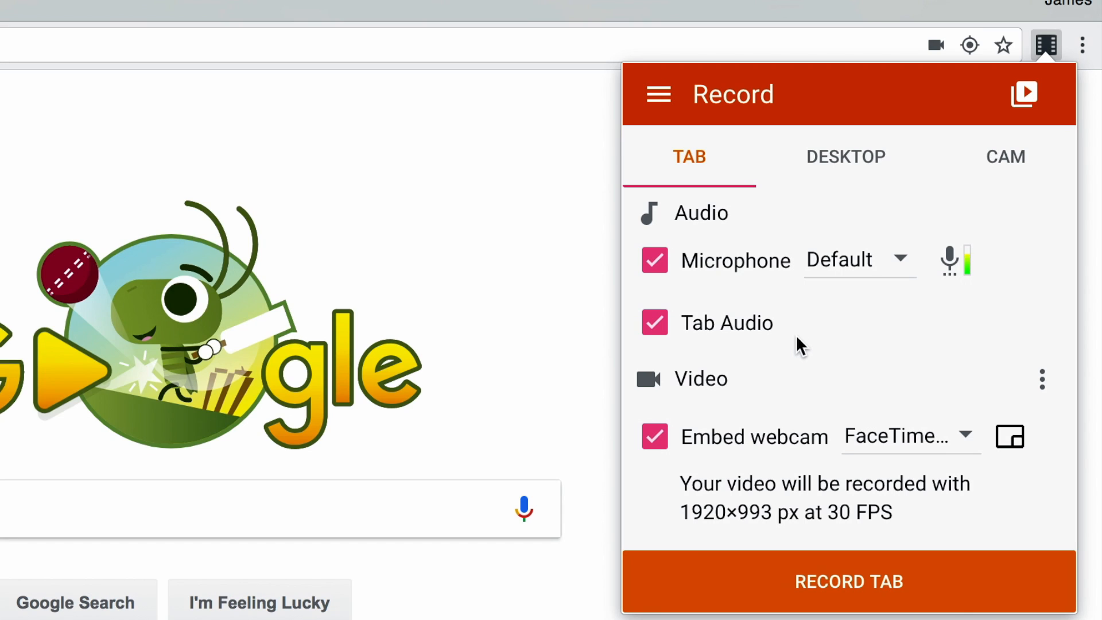
{"action": "mouse_move", "coordinate": [424, 407]}
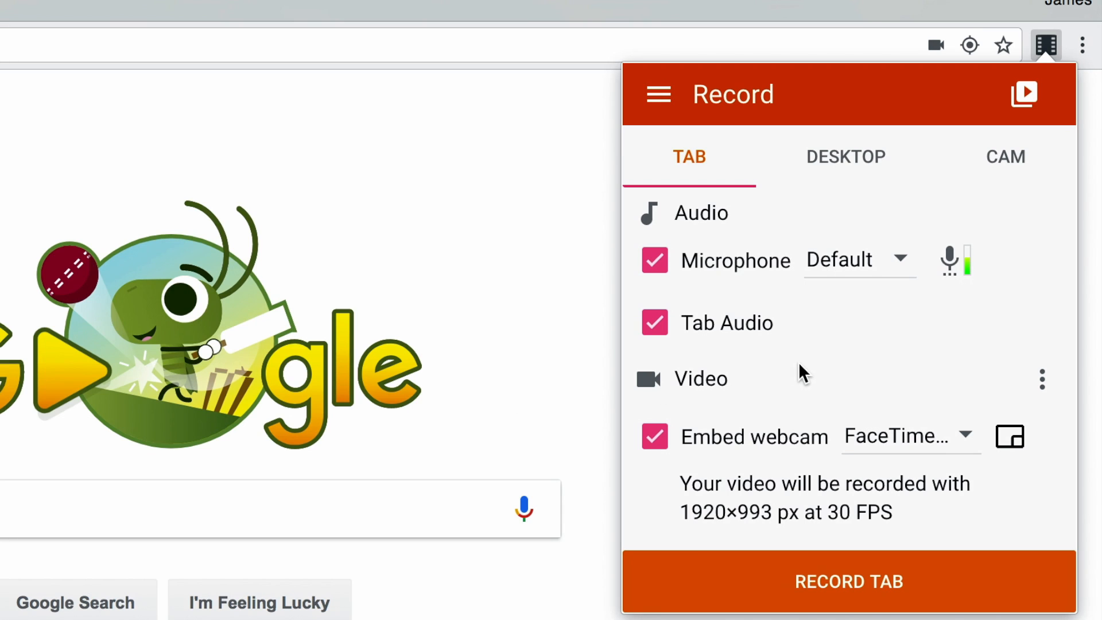
{"action": "mouse_move", "coordinate": [351, 404]}
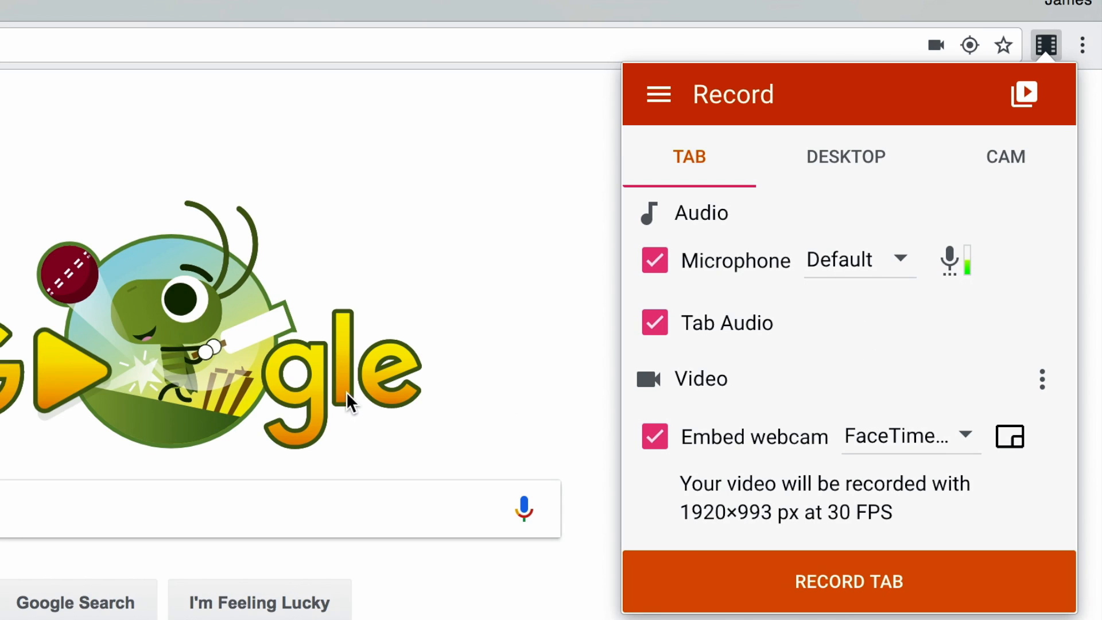
{"action": "mouse_move", "coordinate": [889, 346]}
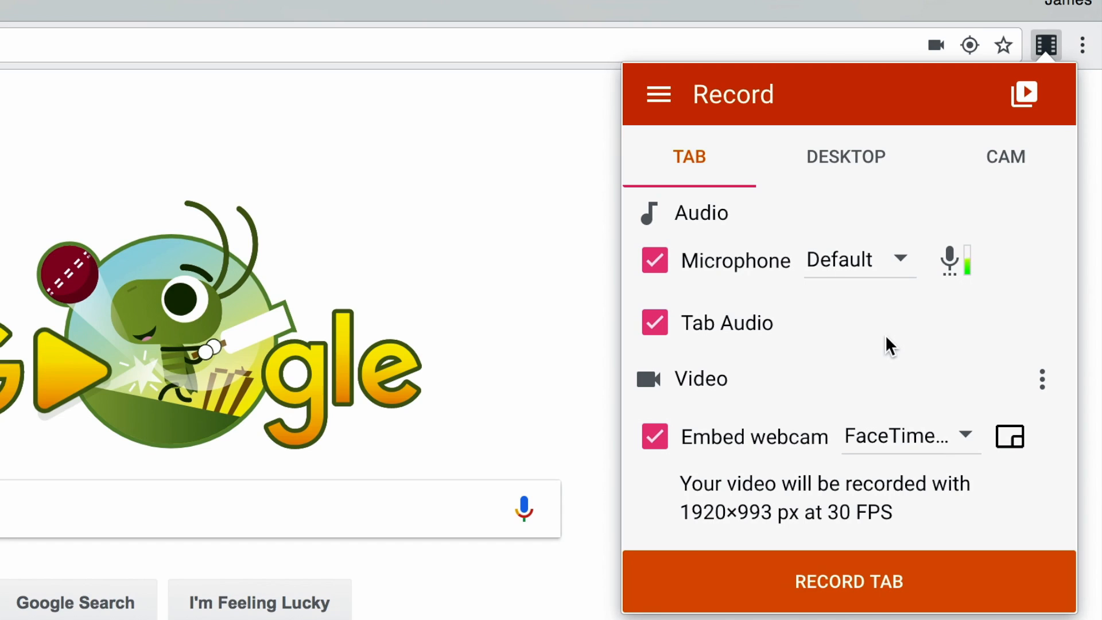
{"action": "mouse_move", "coordinate": [815, 302]}
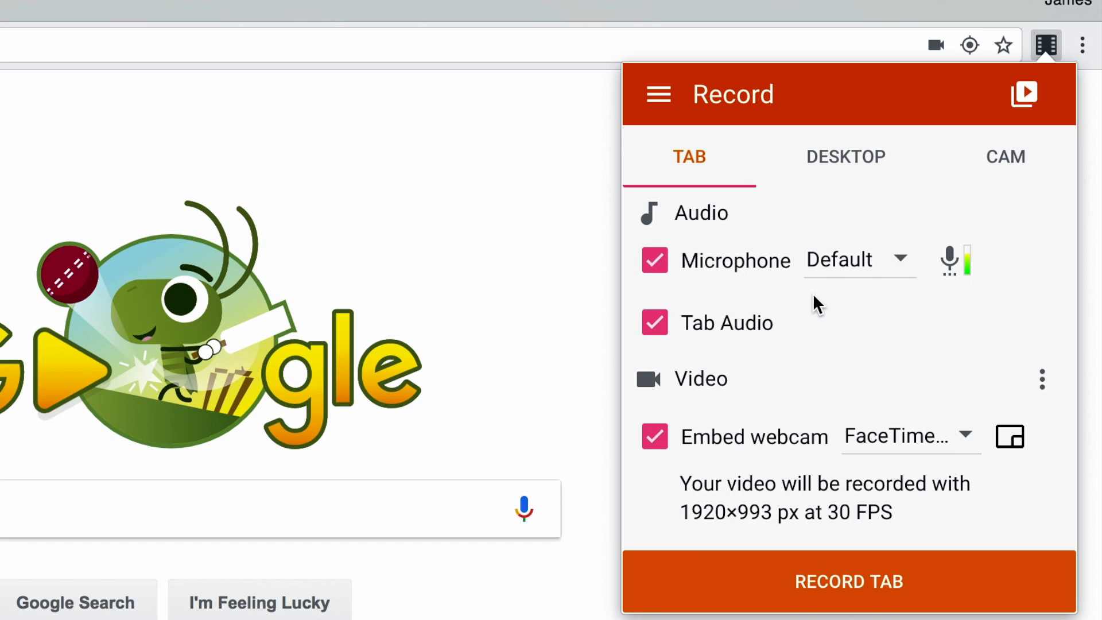
{"action": "mouse_move", "coordinate": [909, 359]}
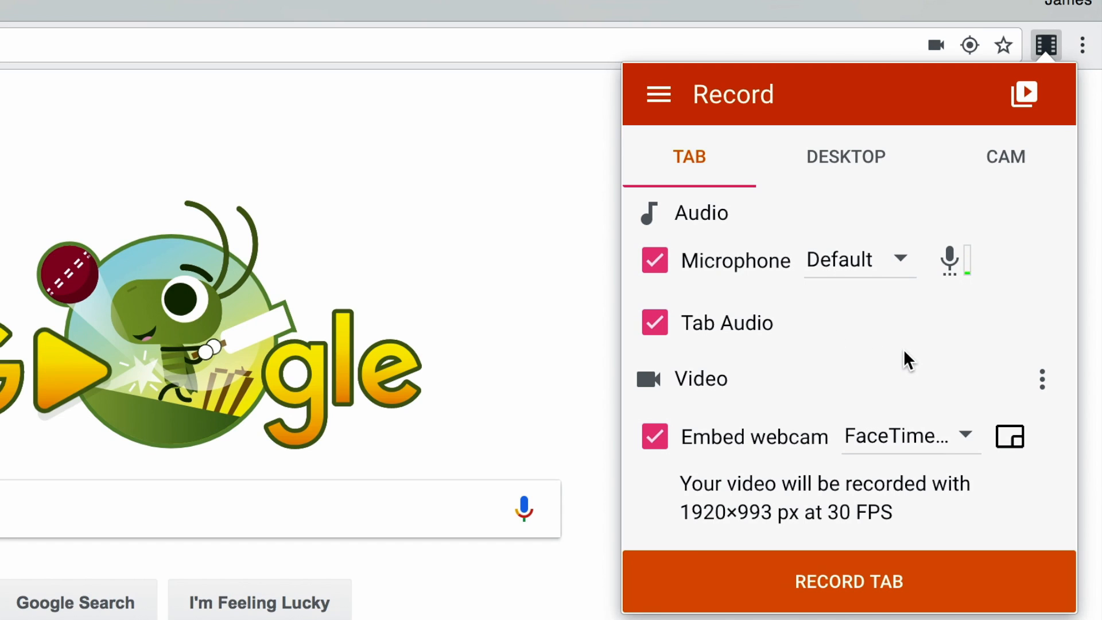
{"action": "mouse_move", "coordinate": [769, 321]}
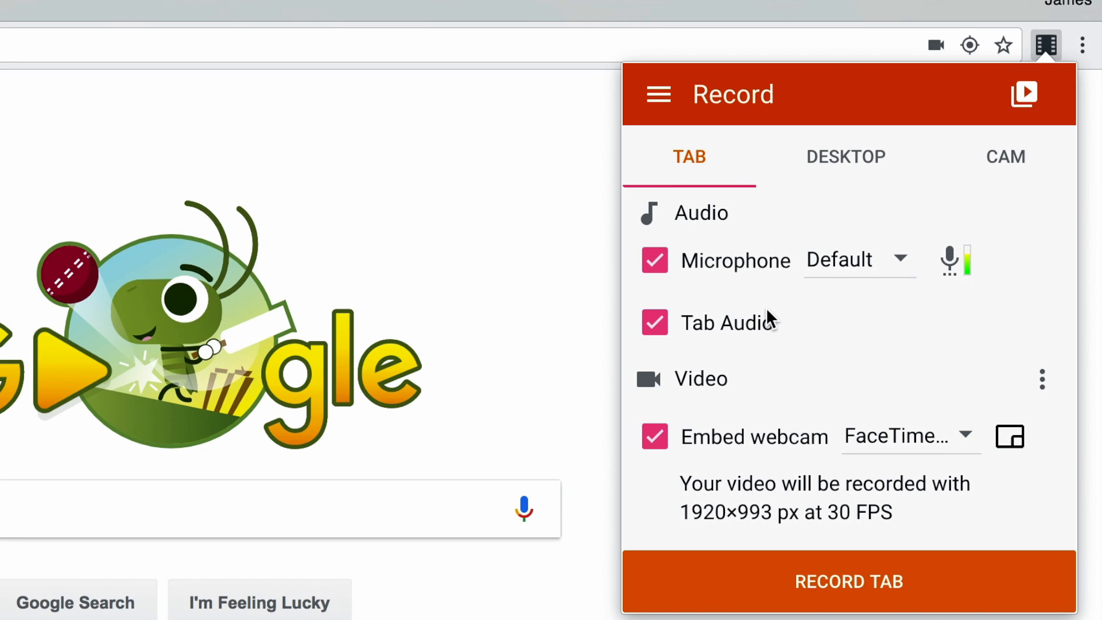
{"action": "mouse_move", "coordinate": [688, 274]}
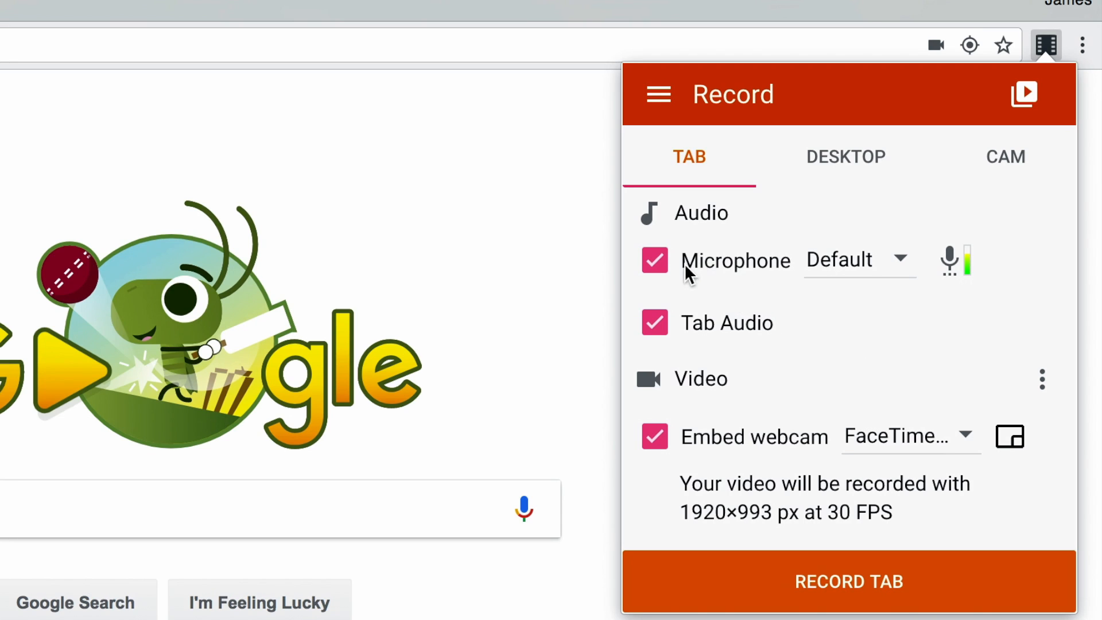
{"action": "mouse_move", "coordinate": [688, 281]}
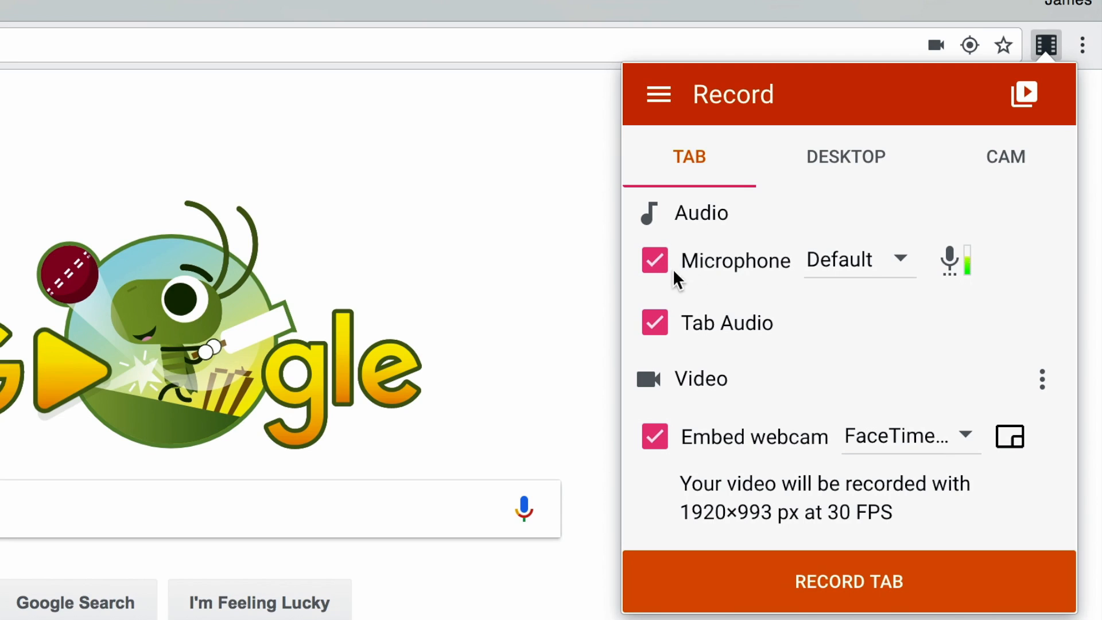
{"action": "mouse_move", "coordinate": [731, 275]}
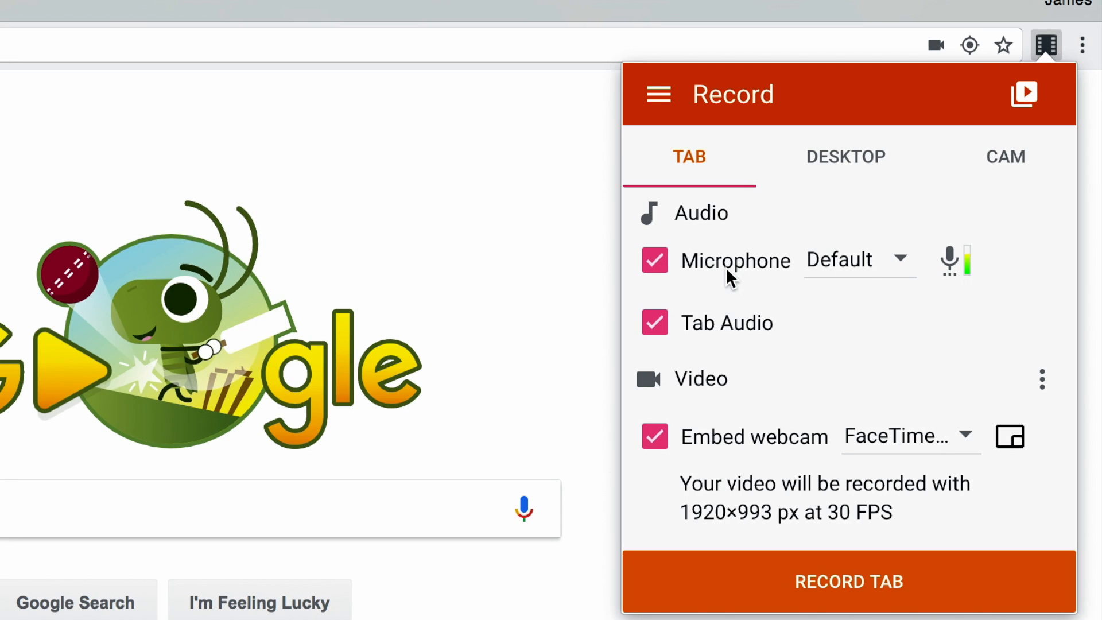
{"action": "mouse_move", "coordinate": [987, 291]}
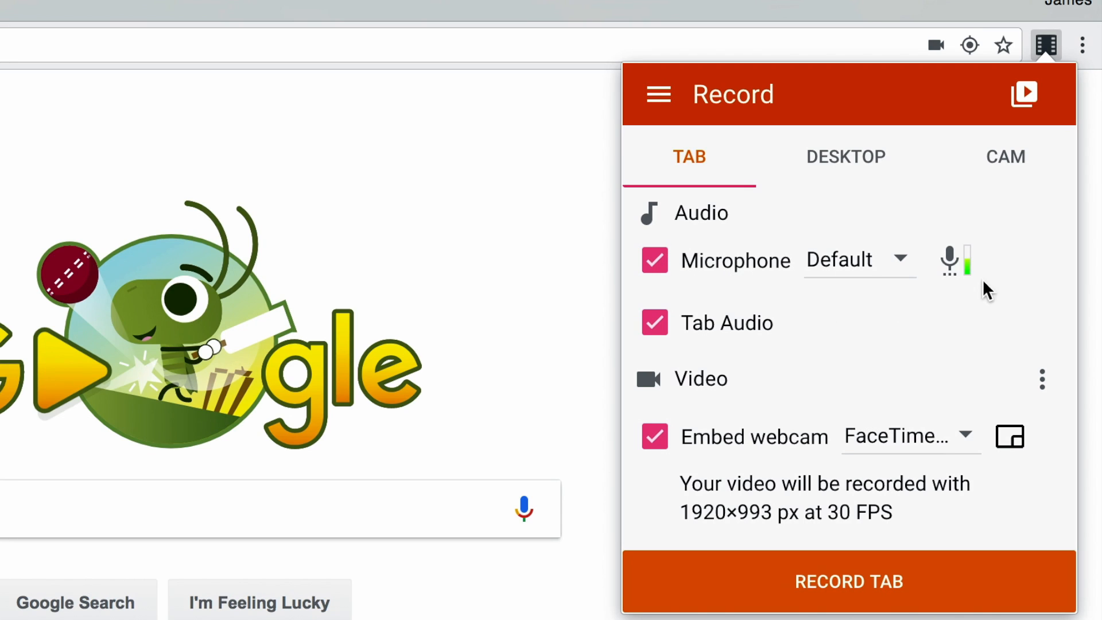
{"action": "mouse_move", "coordinate": [956, 274]}
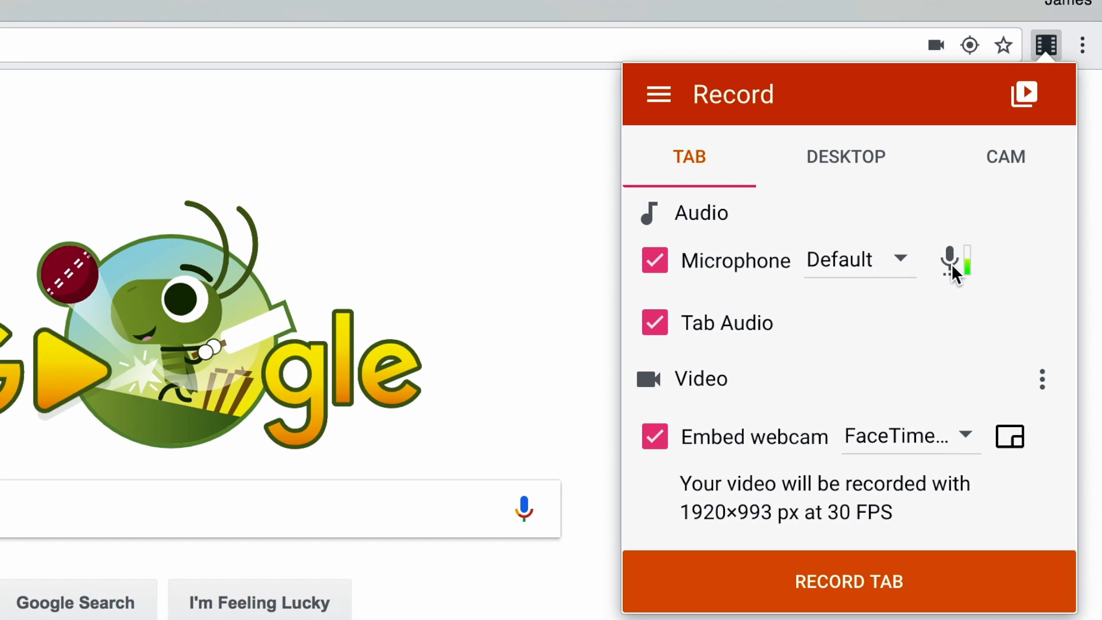
{"action": "mouse_move", "coordinate": [821, 428]}
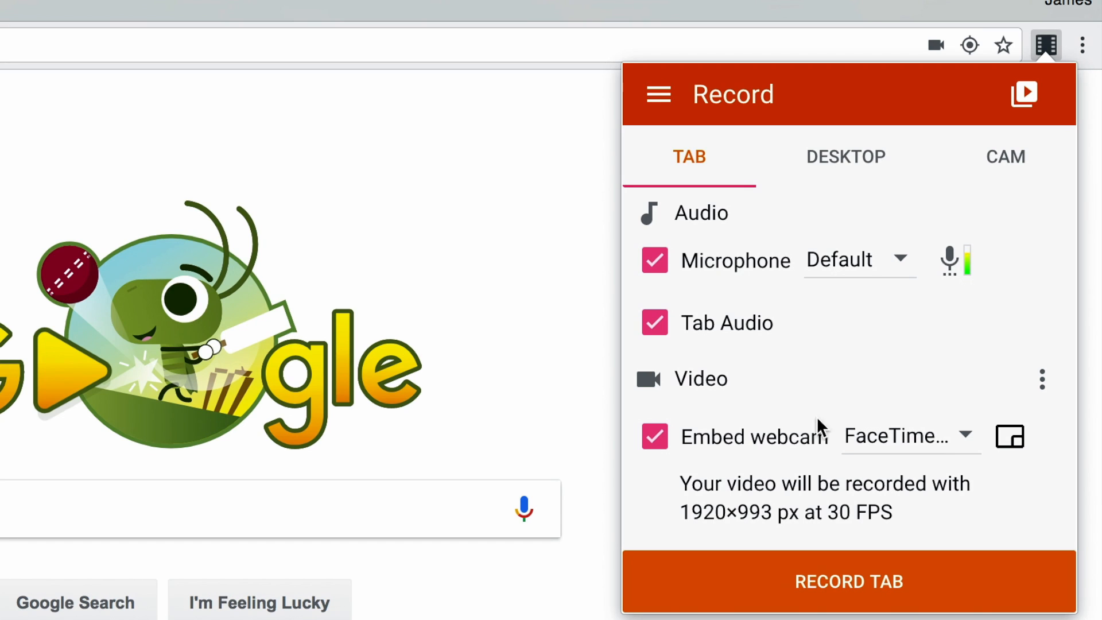
{"action": "mouse_move", "coordinate": [689, 481]}
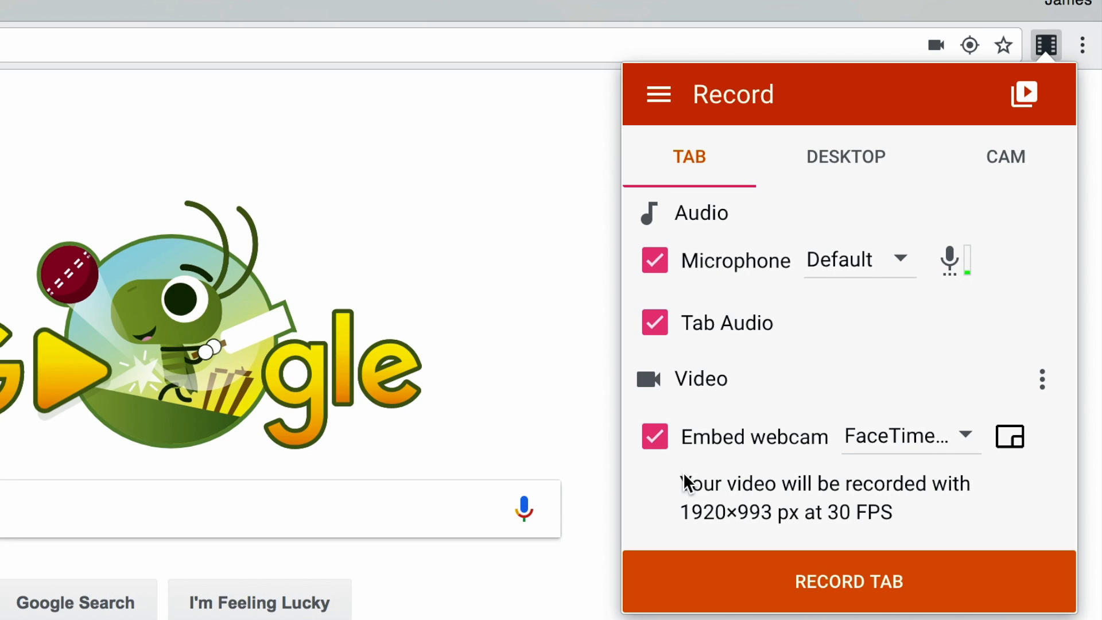
{"action": "mouse_move", "coordinate": [744, 477]}
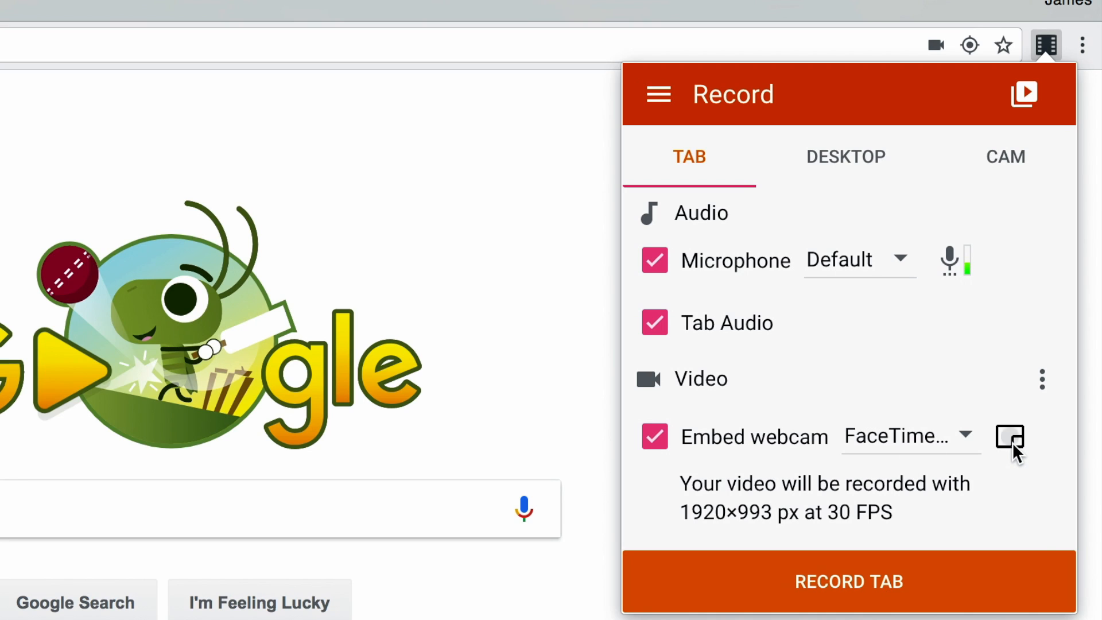
Place the webcam overlay bottom-right, then uncheck Embed webcam for the tab recording.
{"action": "left_click", "coordinate": [1009, 436]}
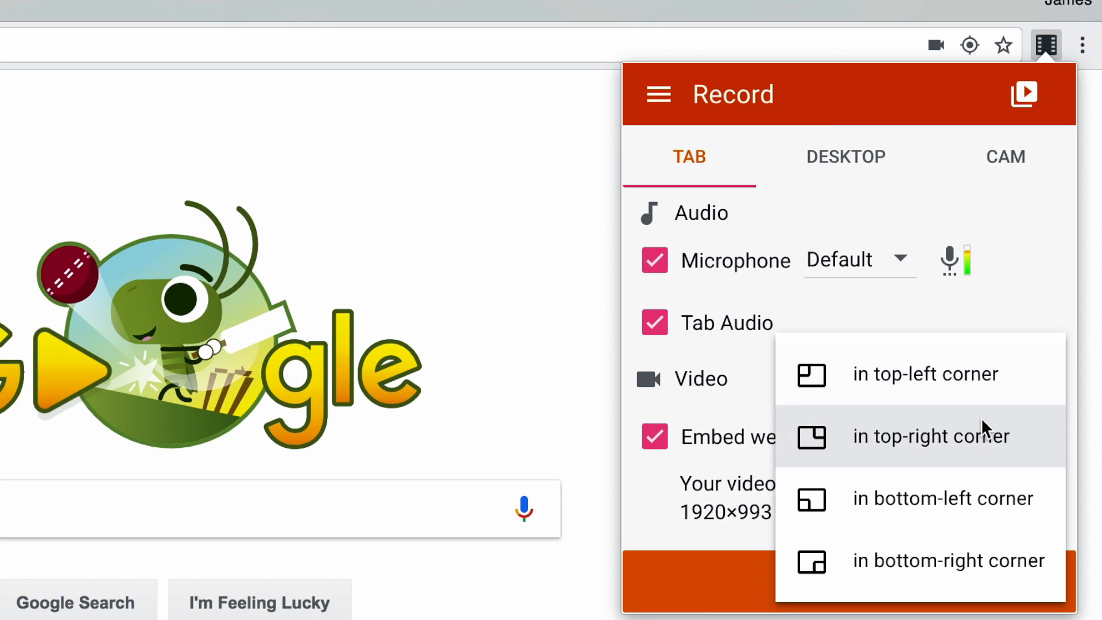
{"action": "mouse_move", "coordinate": [948, 561]}
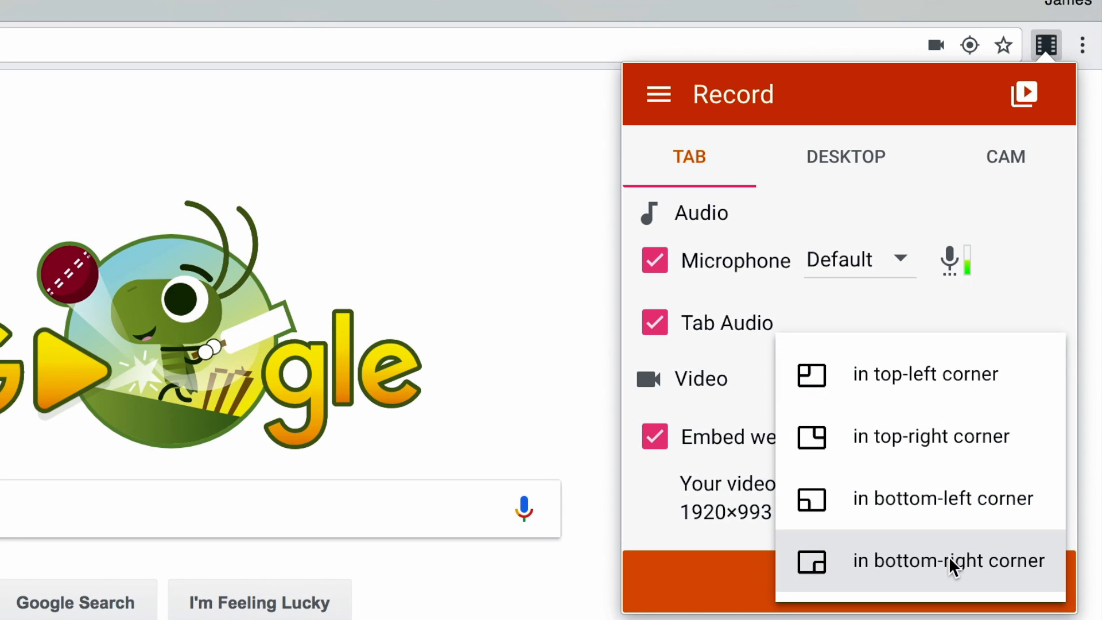
{"action": "left_click", "coordinate": [946, 560]}
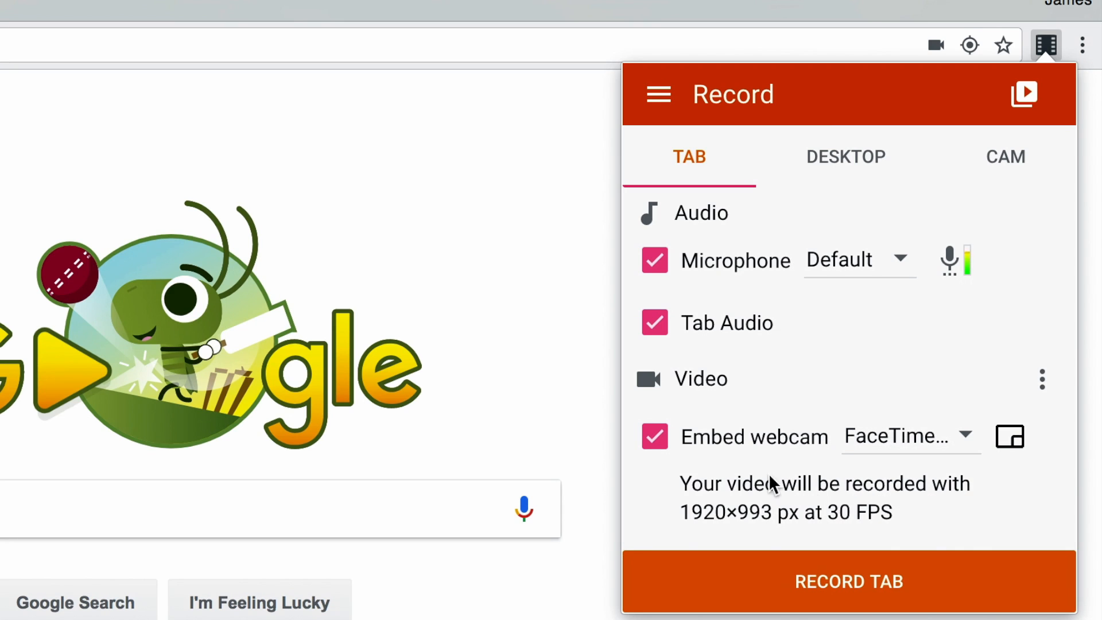
{"action": "left_click", "coordinate": [653, 436]}
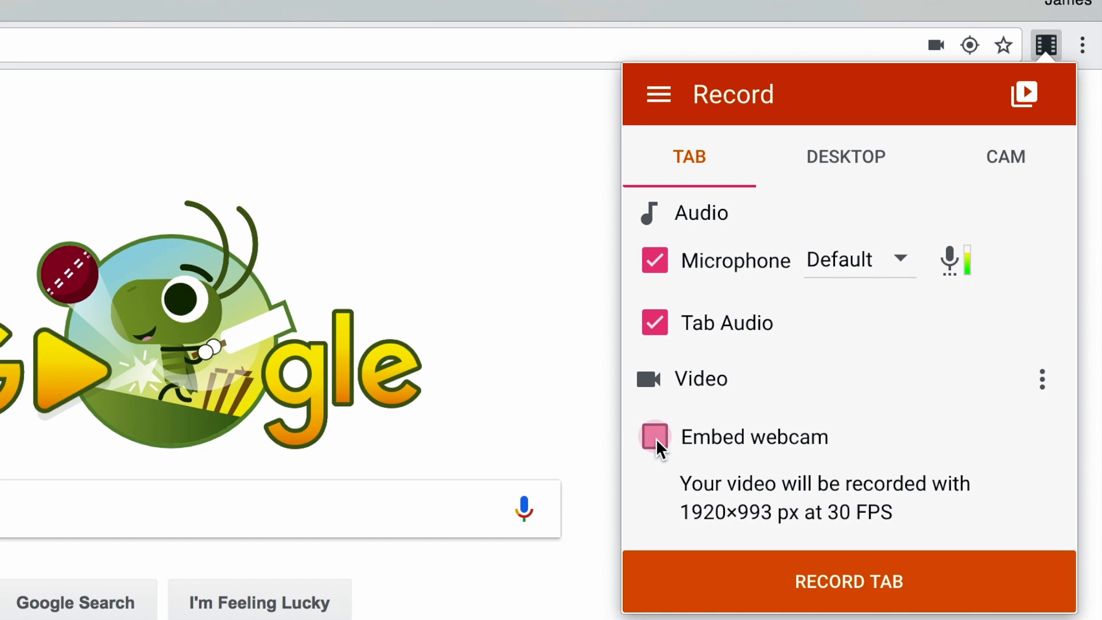
{"action": "left_click", "coordinate": [654, 436]}
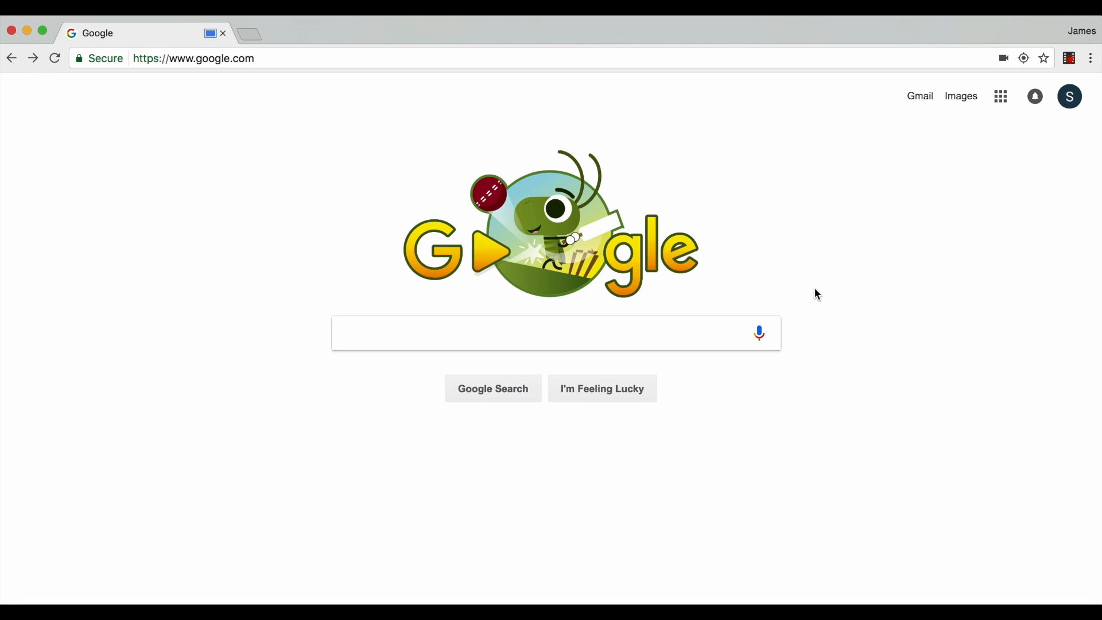
{"action": "mouse_move", "coordinate": [1028, 128]}
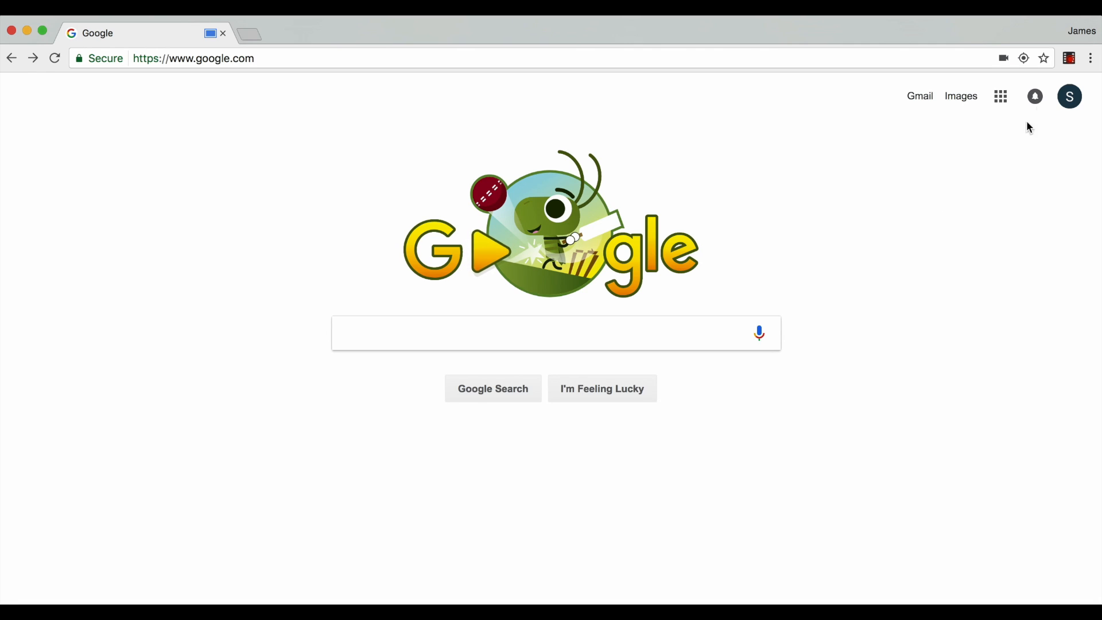
{"action": "mouse_move", "coordinate": [1068, 57]}
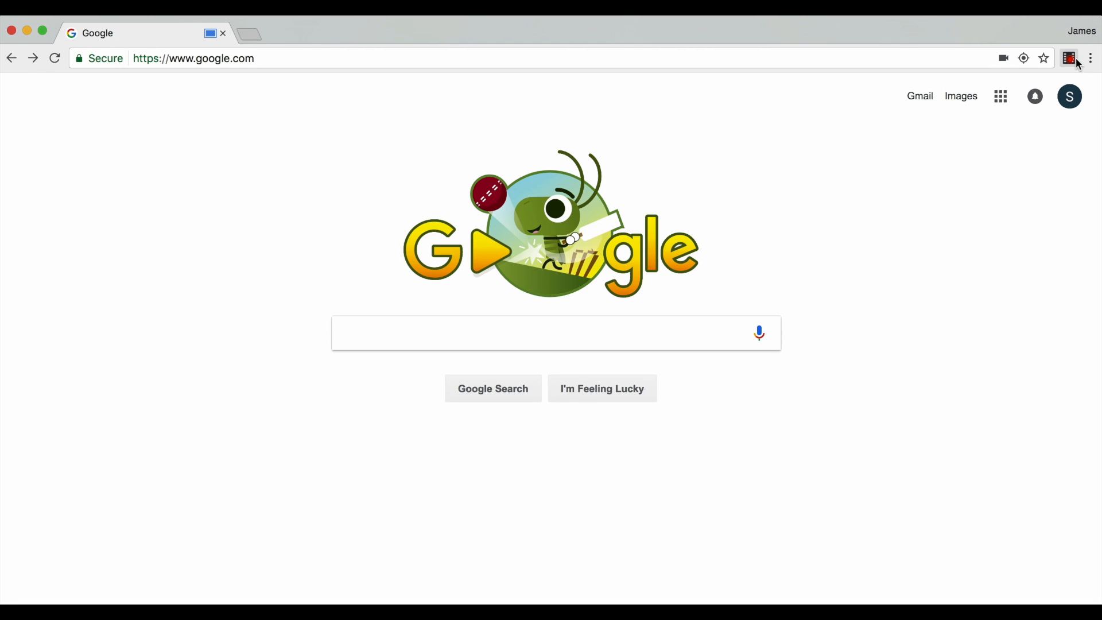
{"action": "mouse_move", "coordinate": [1068, 57]}
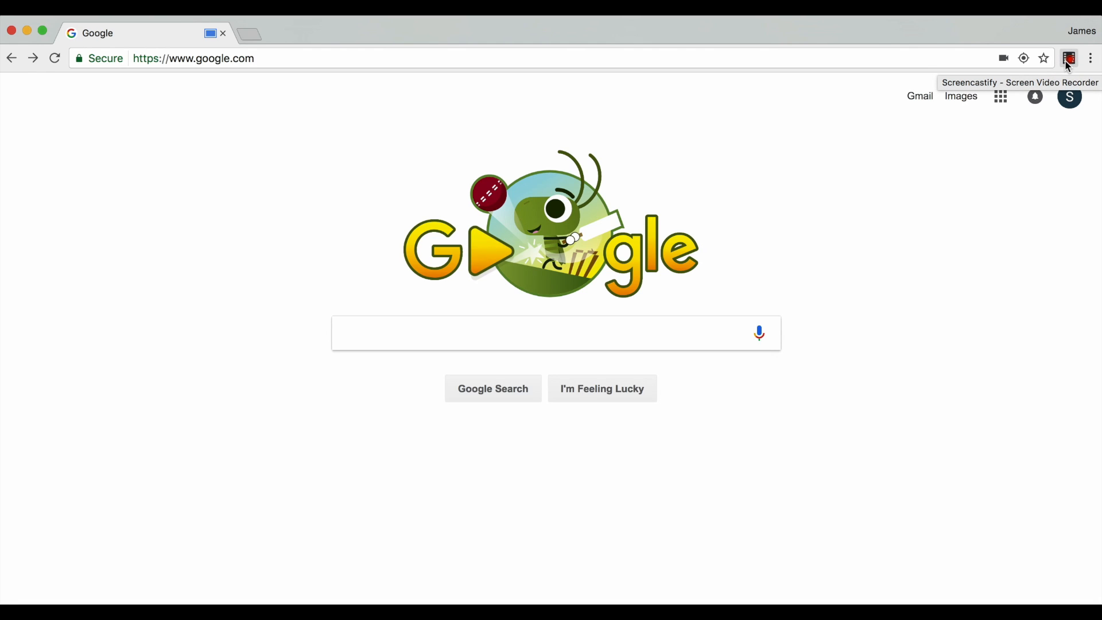
{"action": "mouse_move", "coordinate": [864, 377]}
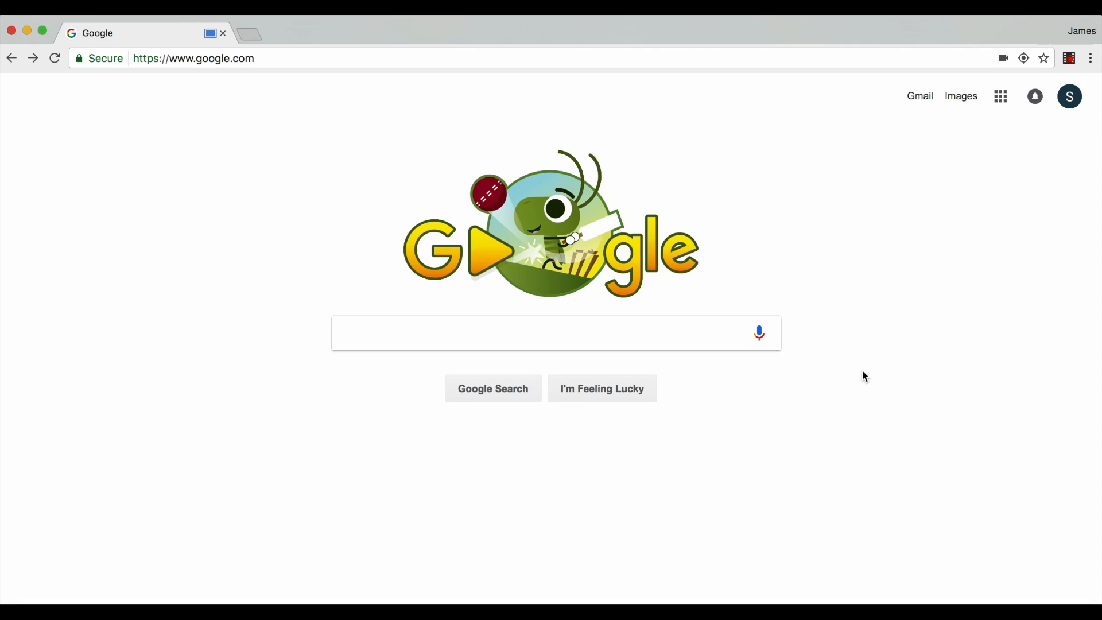